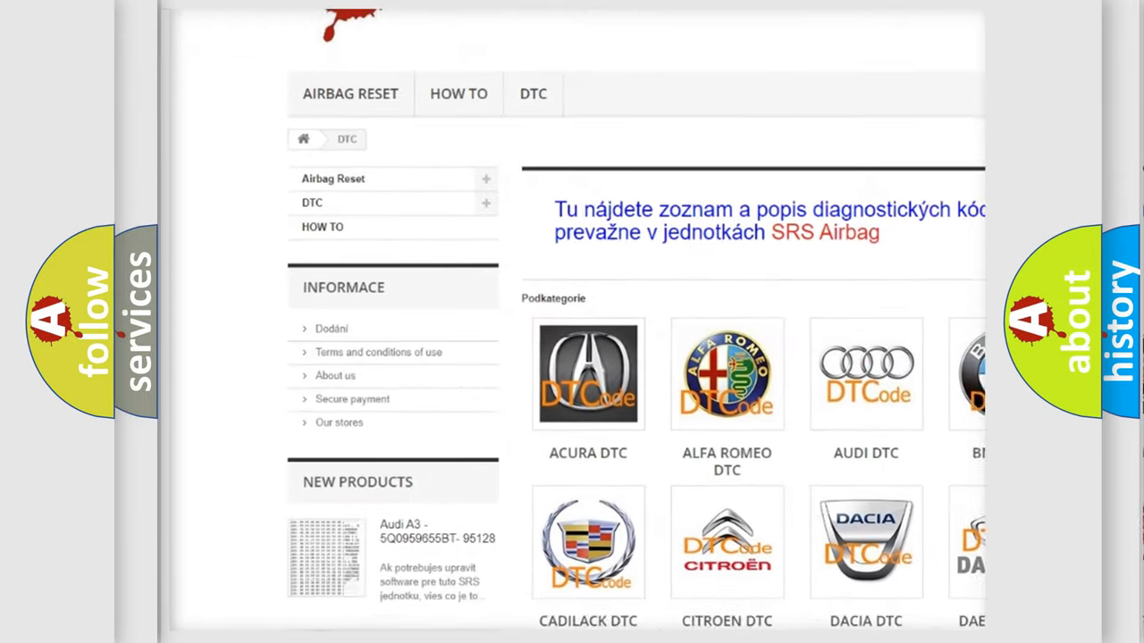
pyautogui.scroll(-3)
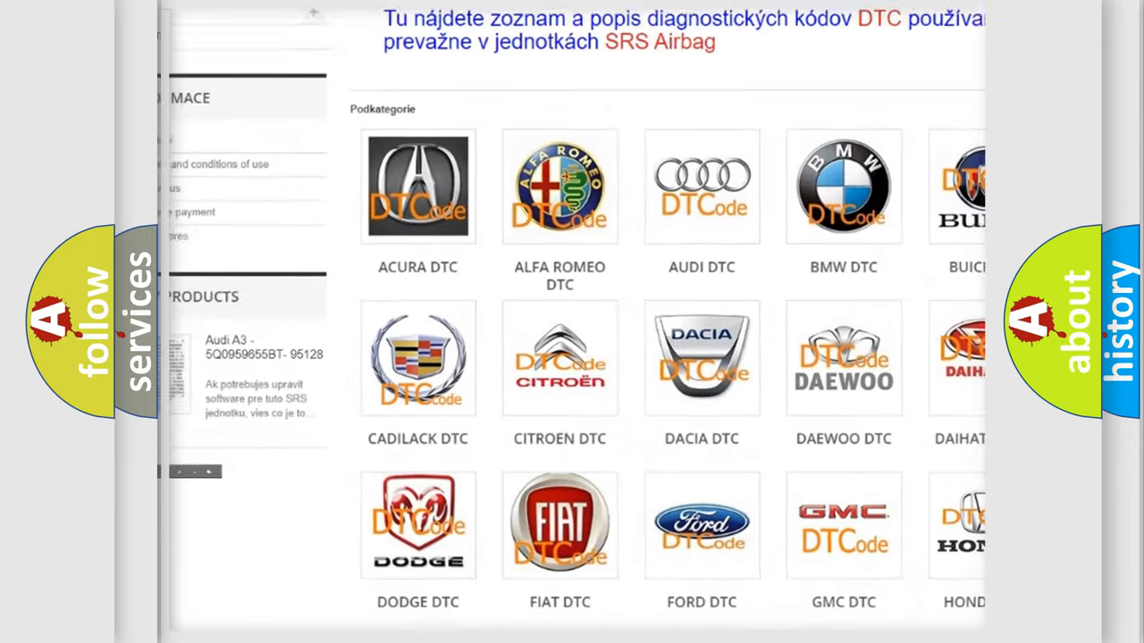
pyautogui.scroll(-3)
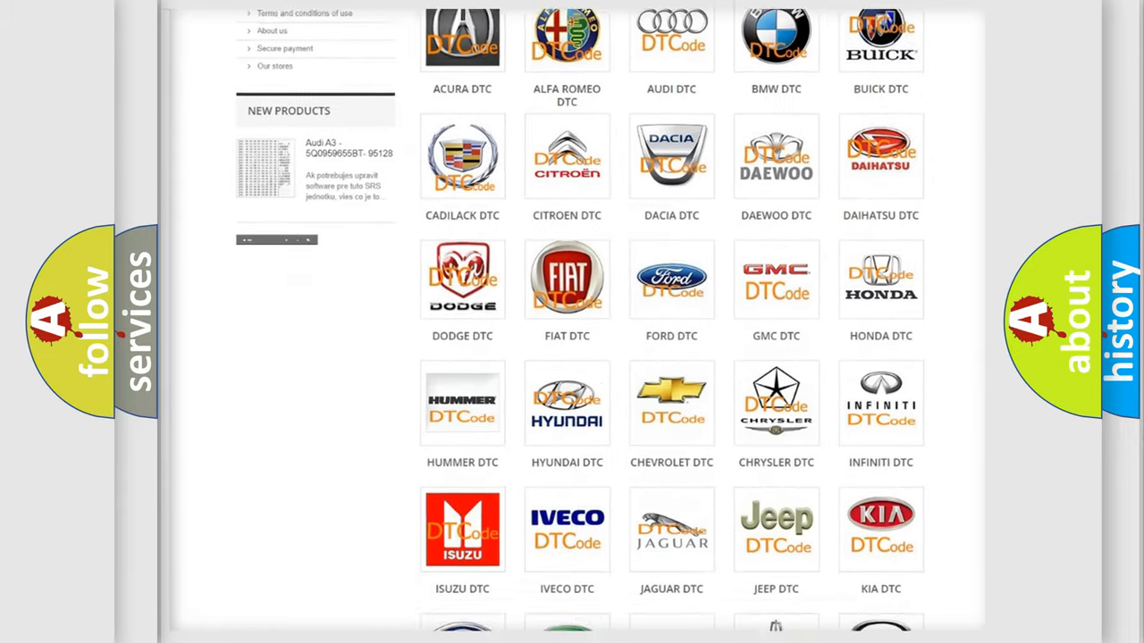
pyautogui.scroll(-3)
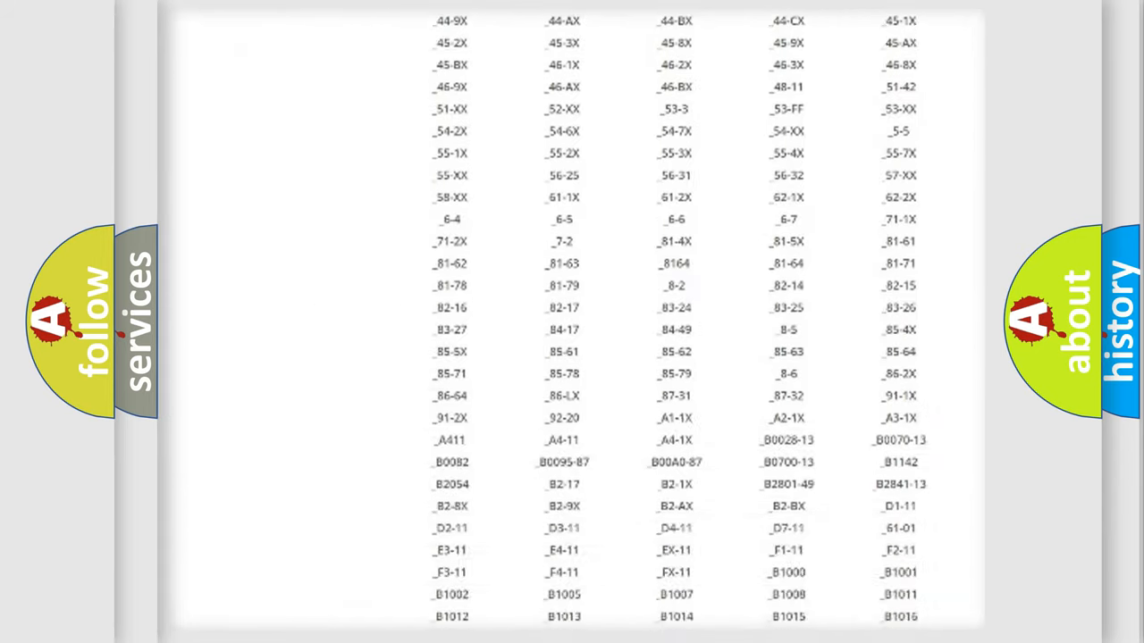
pyautogui.scroll(-3)
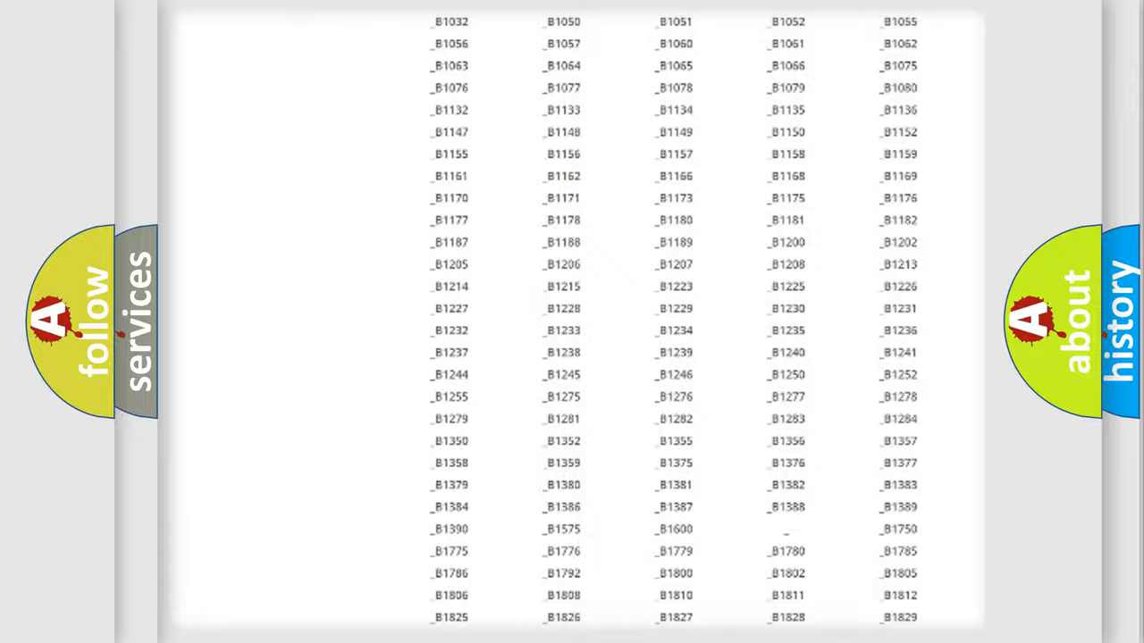